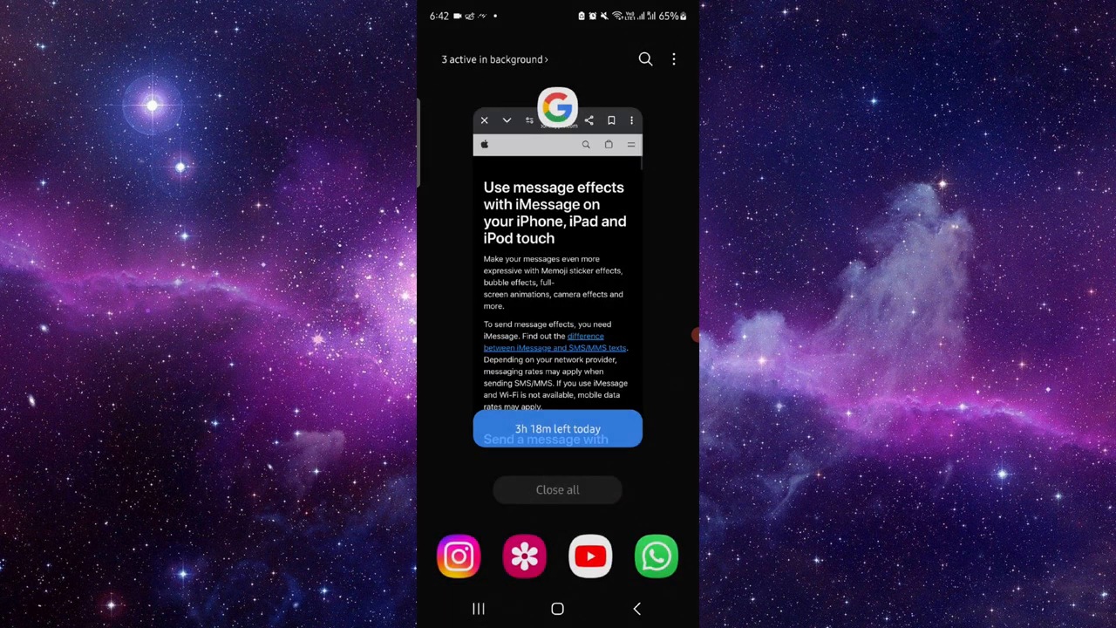
Step: Reopen the Chrome card showing the Apple iMessage effects support page from recent apps
click(558, 261)
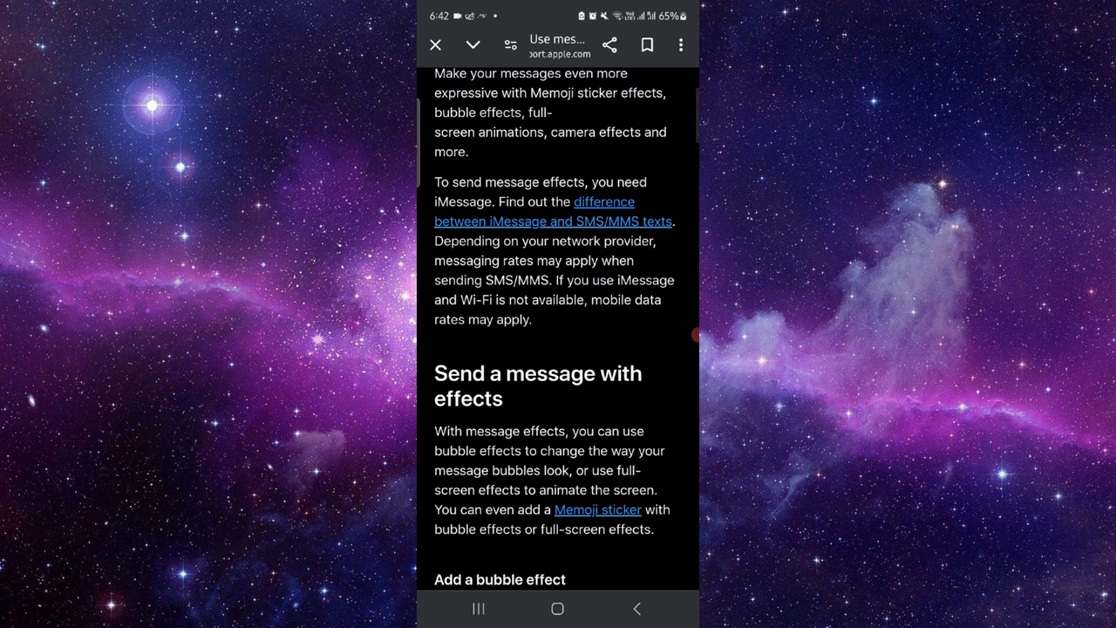
Step: Read down through the bubble and full-screen effect sections, then return to the home screen
scroll(down, 3)
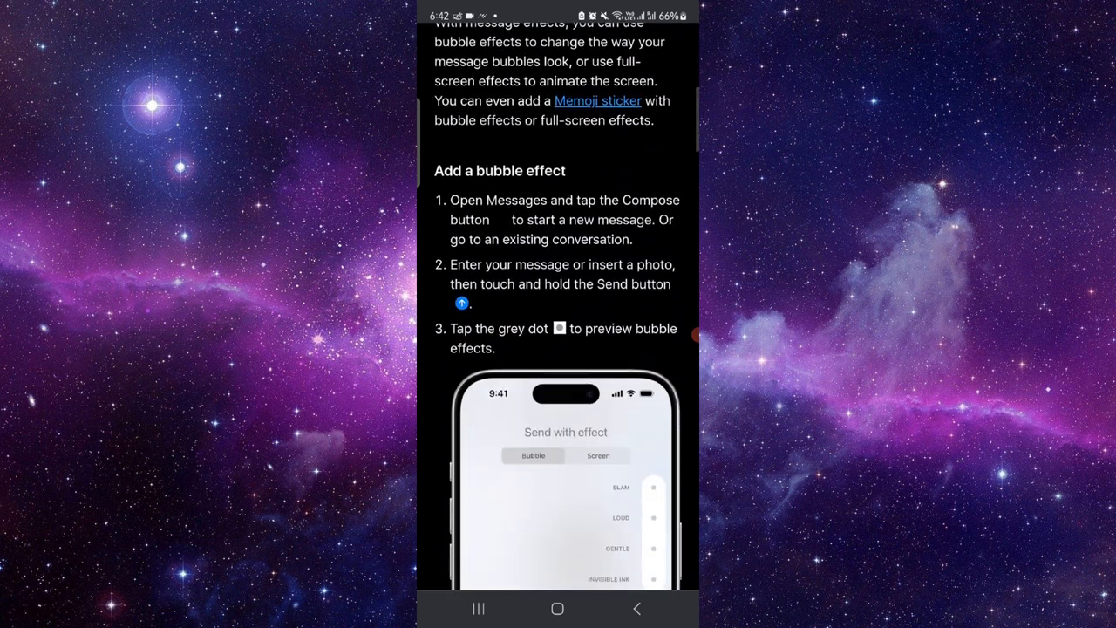
scroll(down, 3)
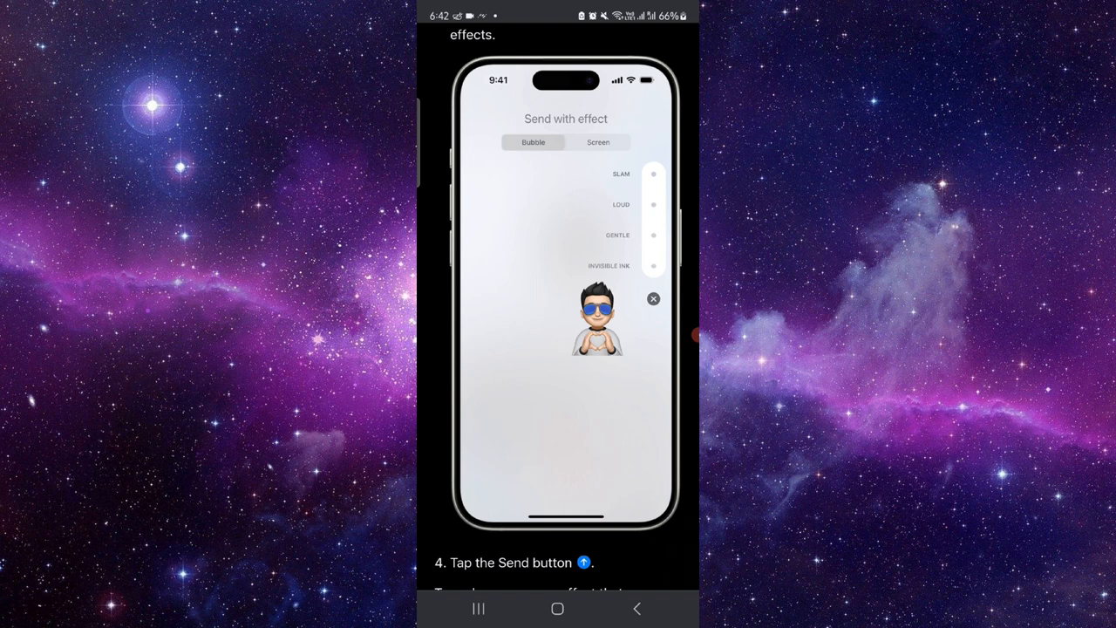
scroll(down, 3)
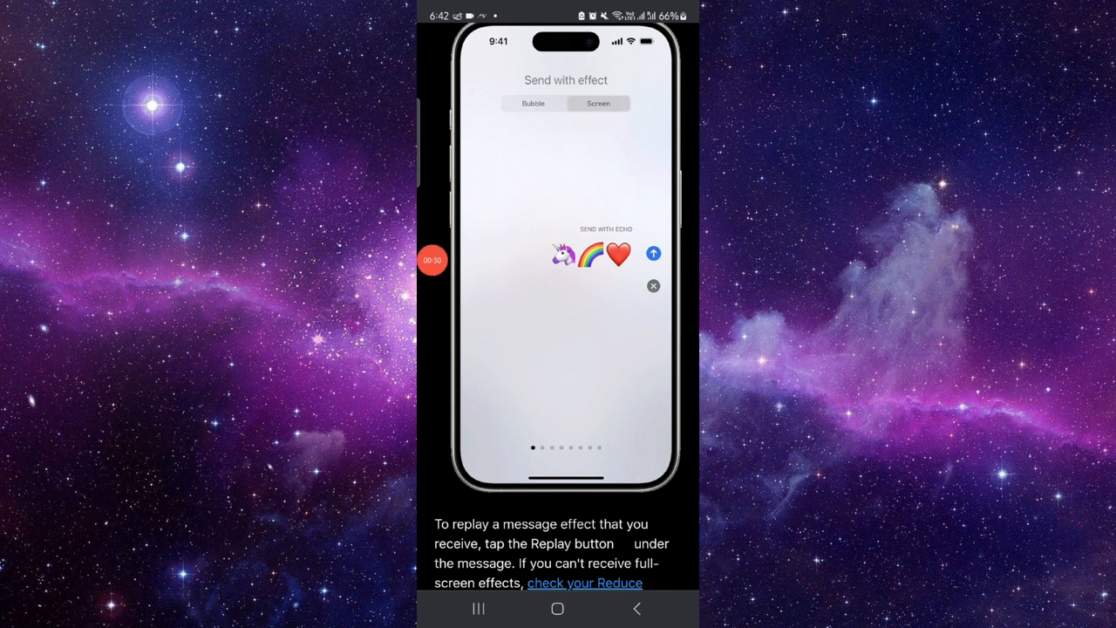
click(652, 252)
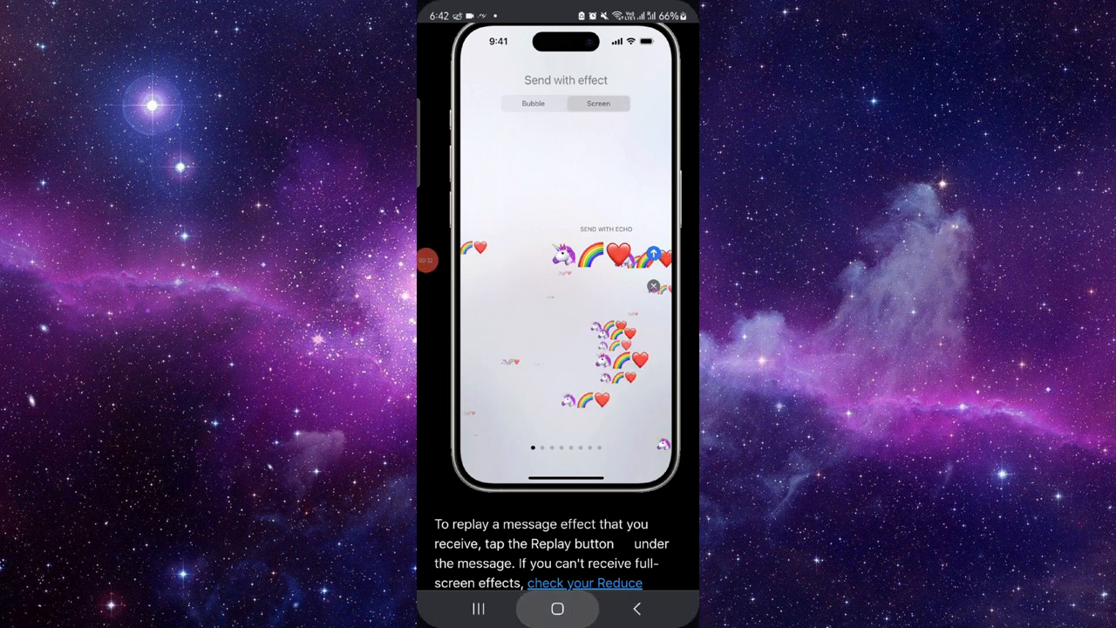
click(558, 609)
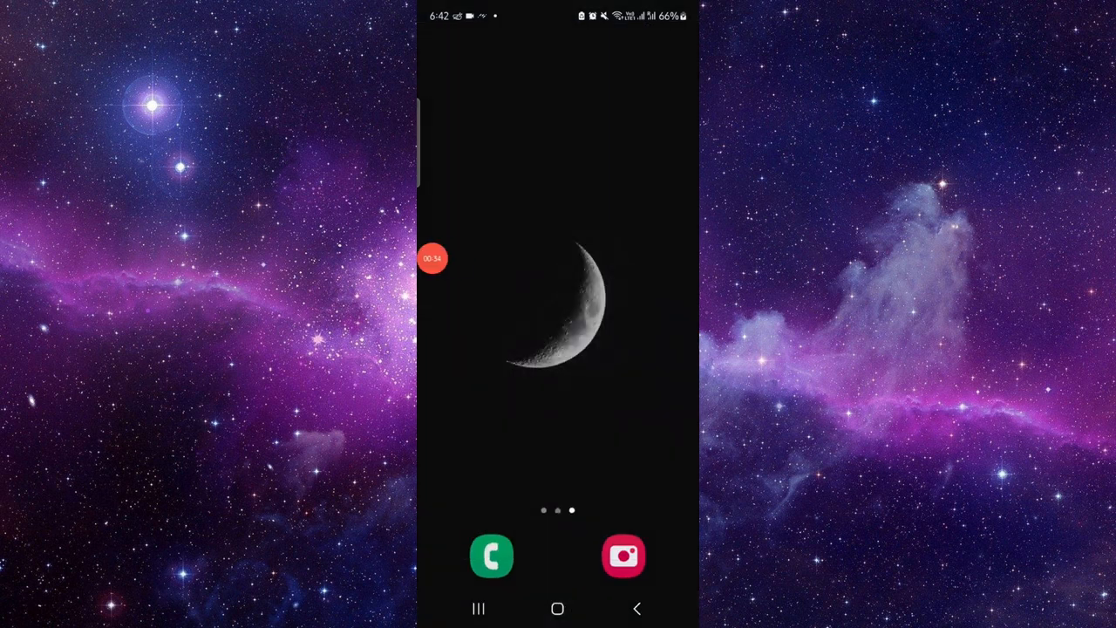